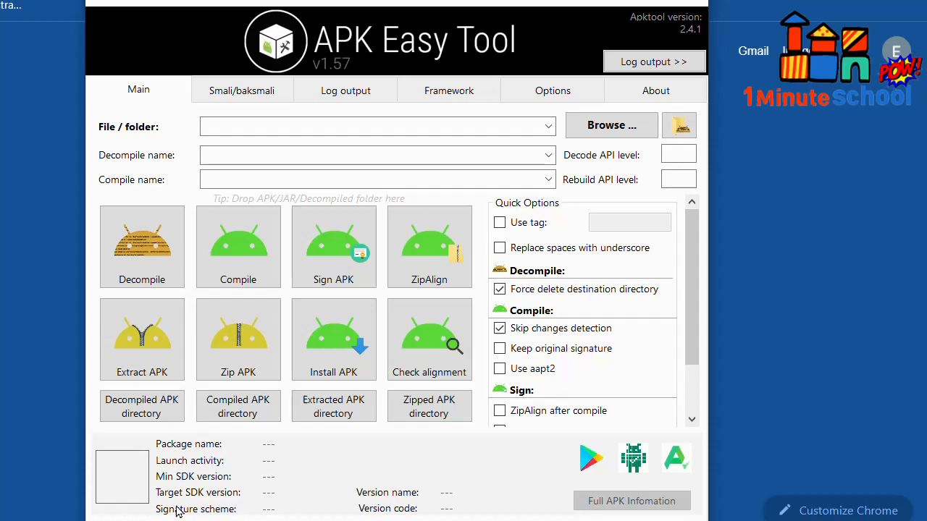
pyautogui.moveTo(376, 289)
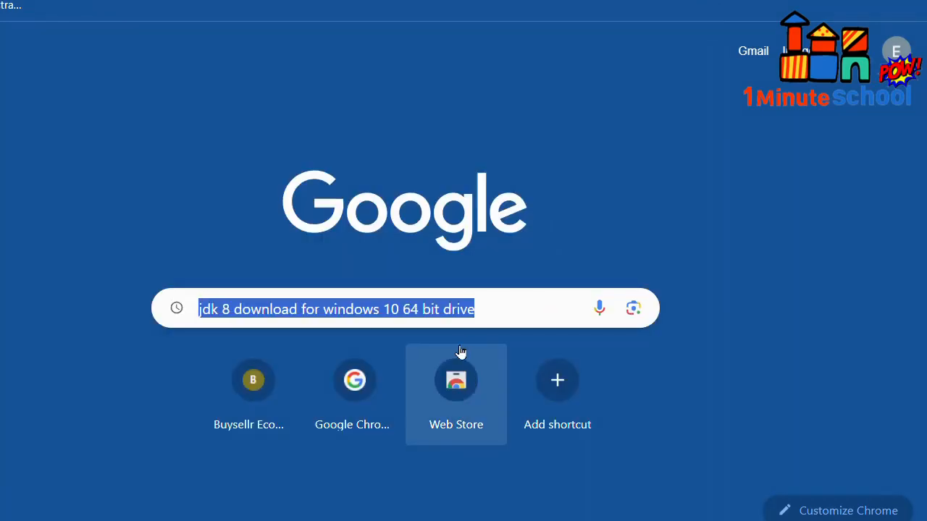
pyautogui.moveTo(490, 307)
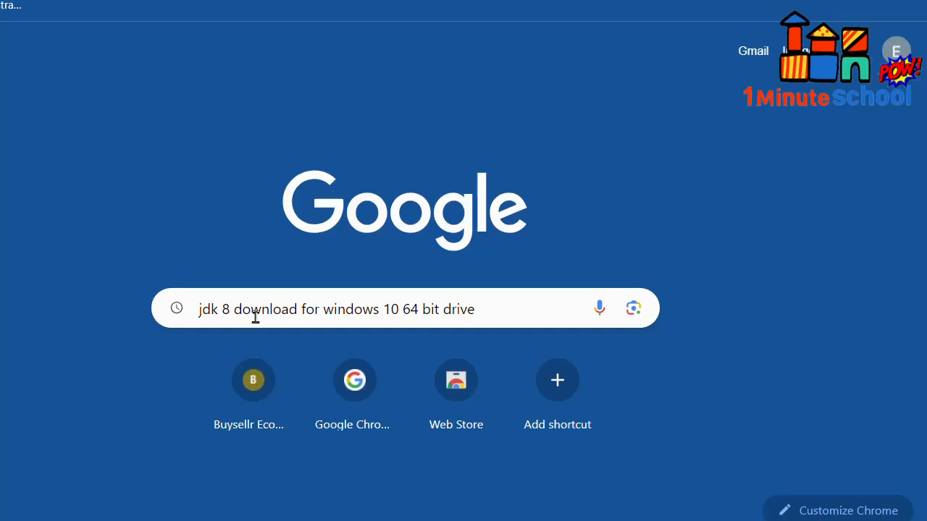
pyautogui.moveTo(403, 319)
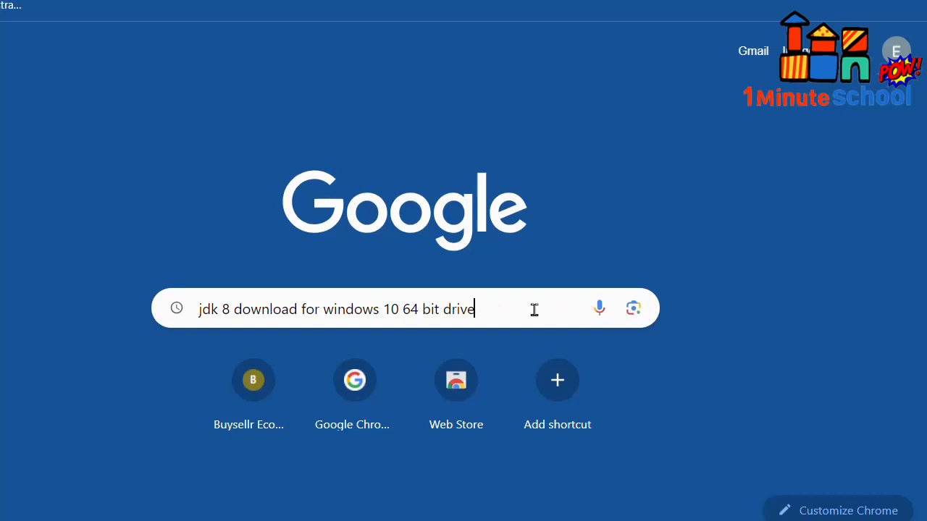
# Step: Run the Google search 'jdk 8 download for windows 10 64 bit drive'
pyautogui.press('Return')
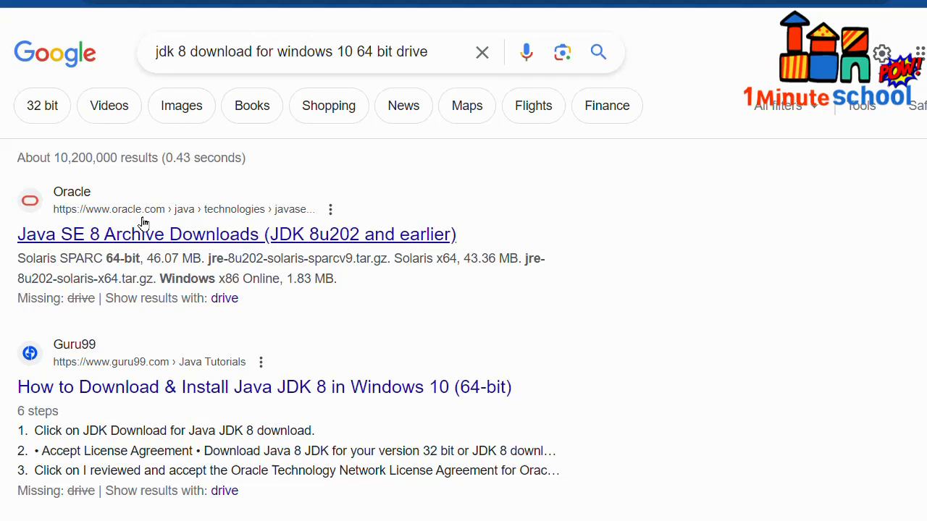
pyautogui.scroll(-3)
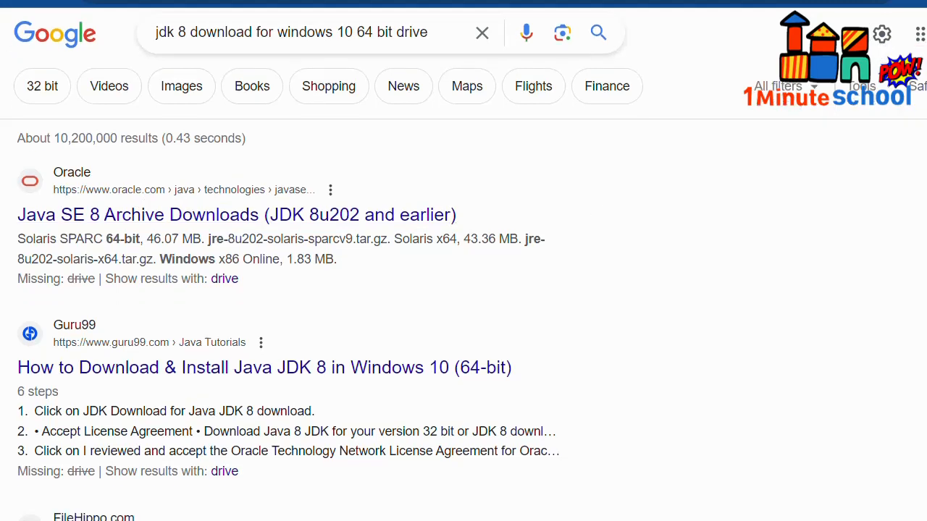
pyautogui.scroll(-3)
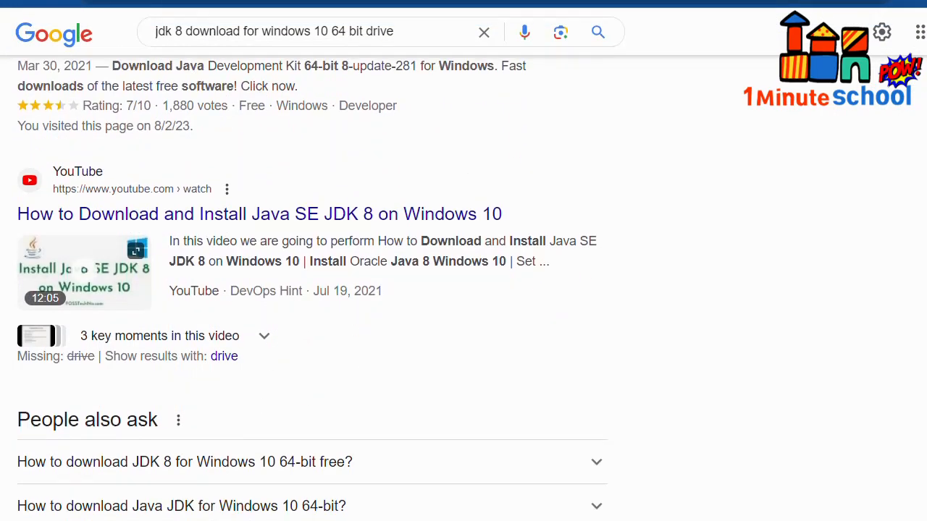
pyautogui.scroll(-3)
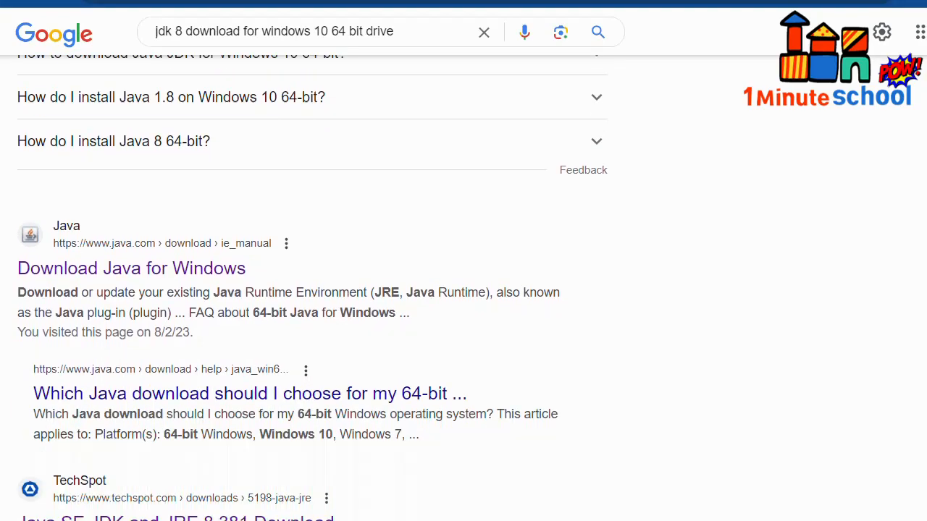
pyautogui.scroll(-3)
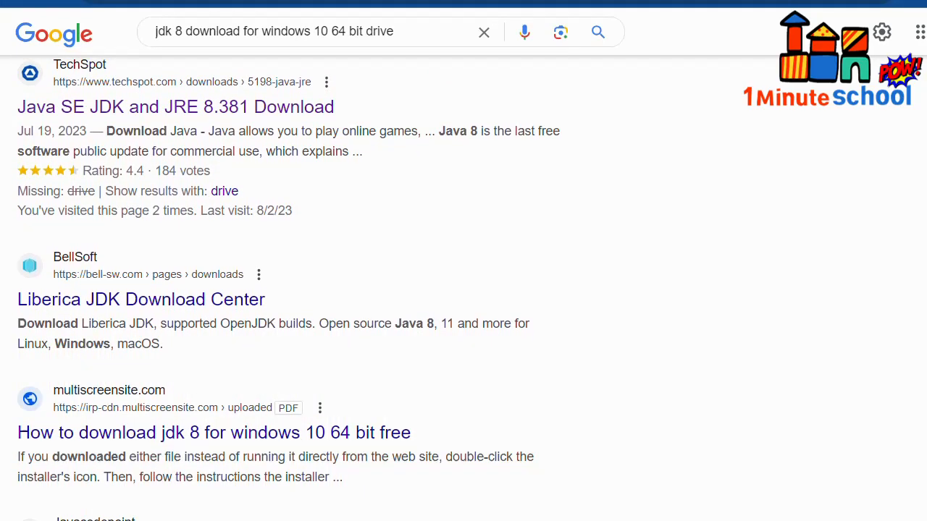
pyautogui.scroll(3)
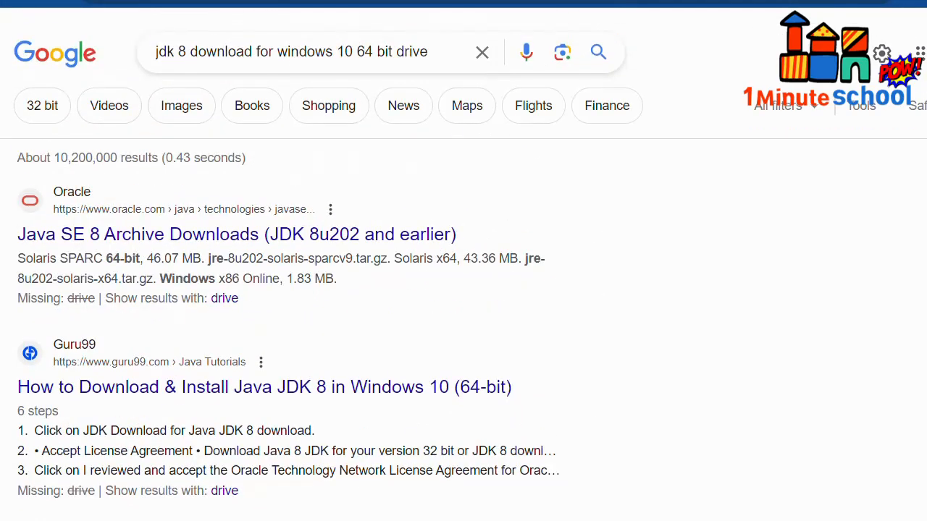
pyautogui.click(228, 65)
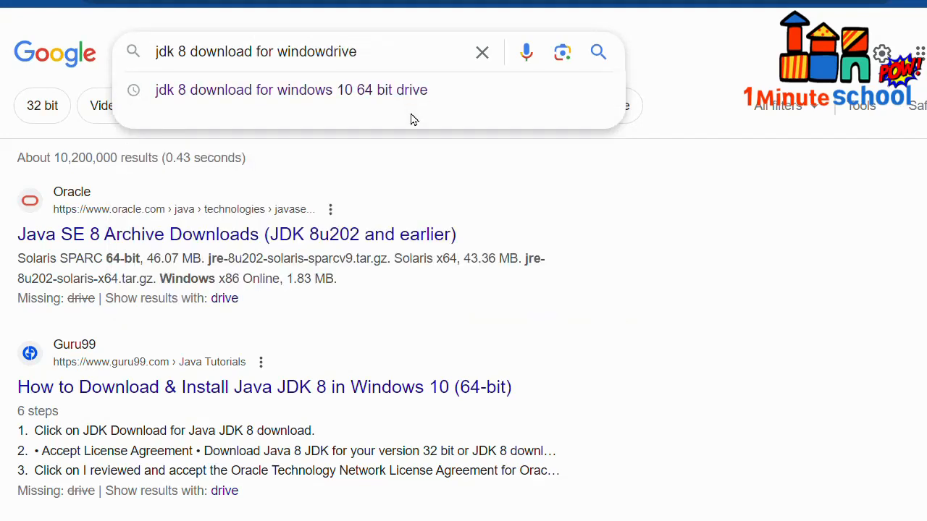
# Step: Search 'jdk 8 download drive' and open the Drive result jdk-8u111-windows-x64.exe
pyautogui.write('jdk 8 download drive')
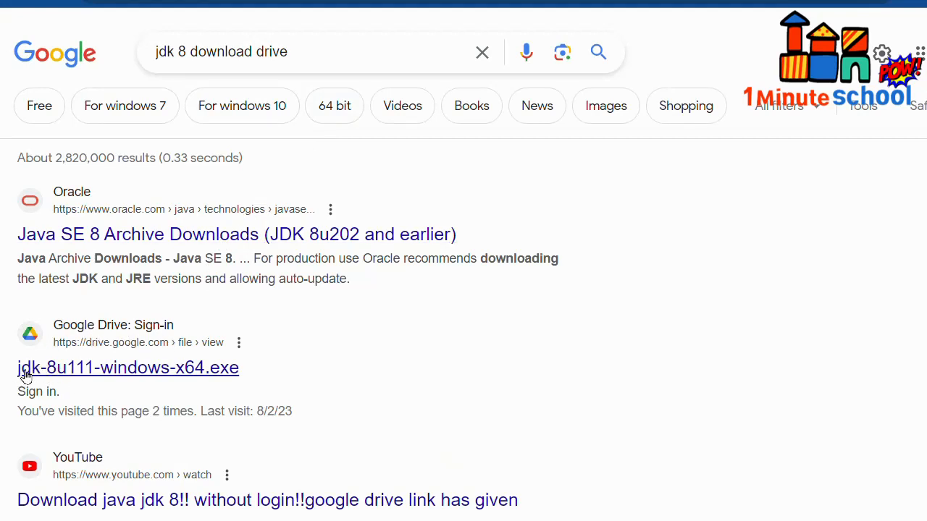
pyautogui.moveTo(67, 382)
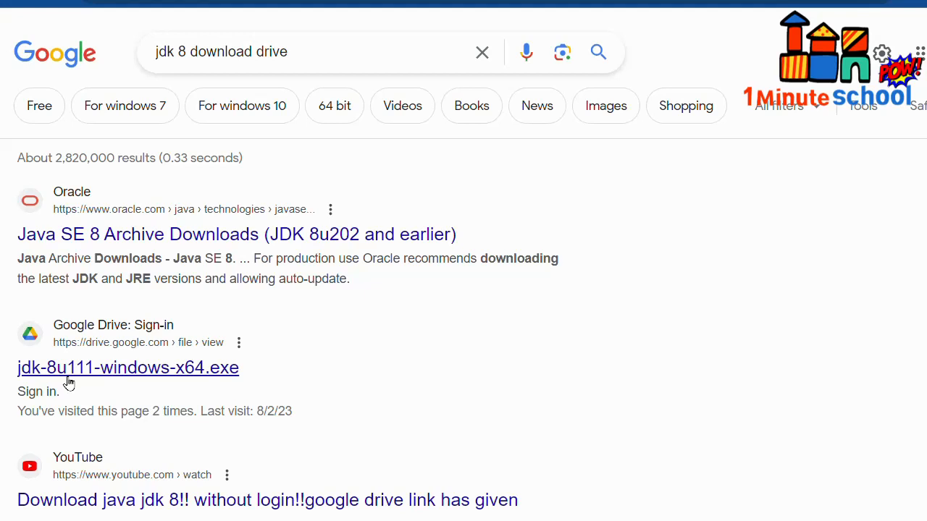
pyautogui.moveTo(85, 342)
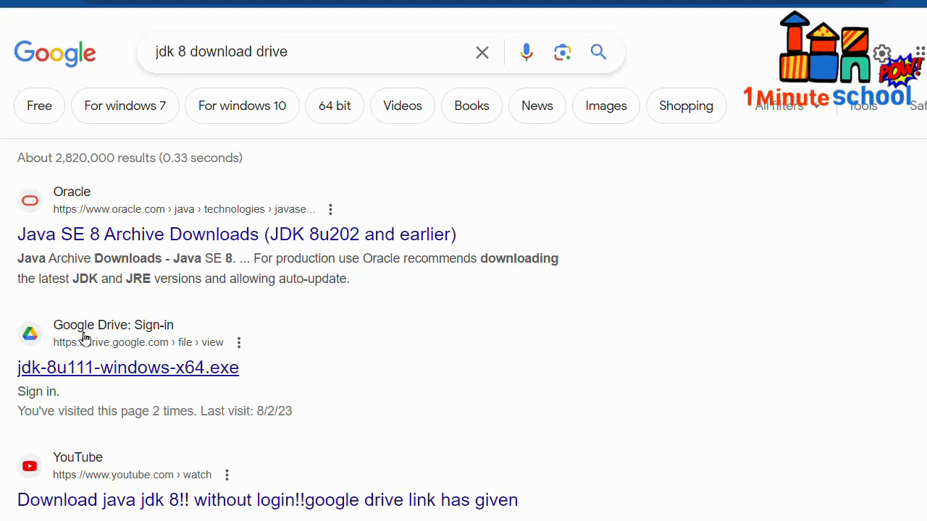
pyautogui.click(128, 367)
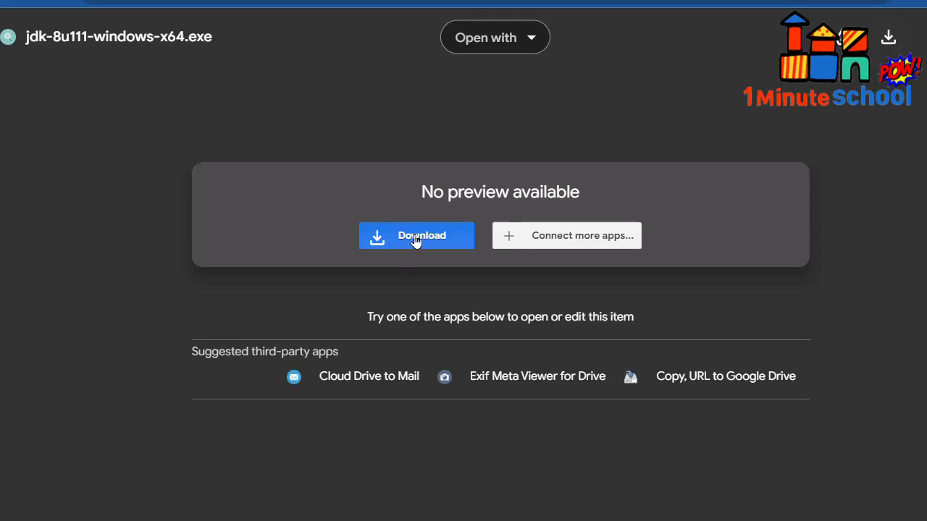
# Step: Download the 195 MB jdk-8u111-windows-x64.exe, bypassing the virus-scan warning
pyautogui.click(417, 235)
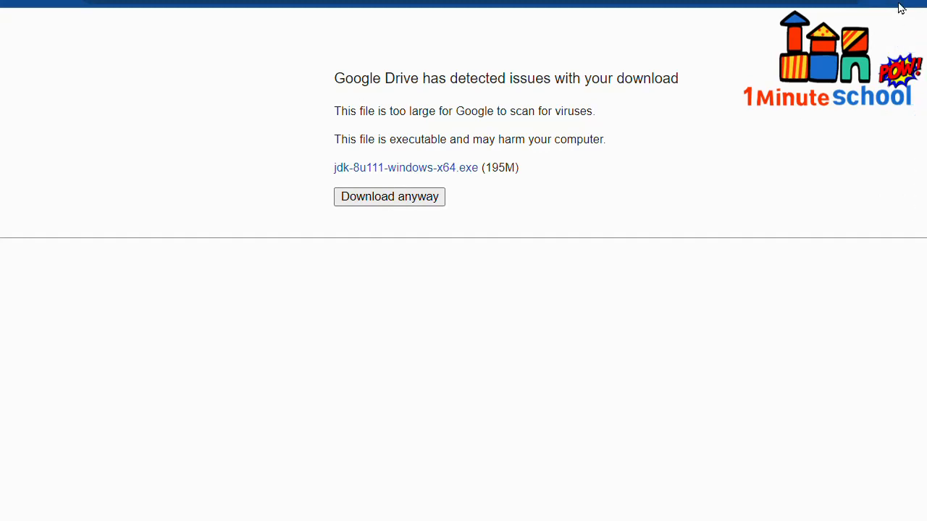
pyautogui.click(864, 5)
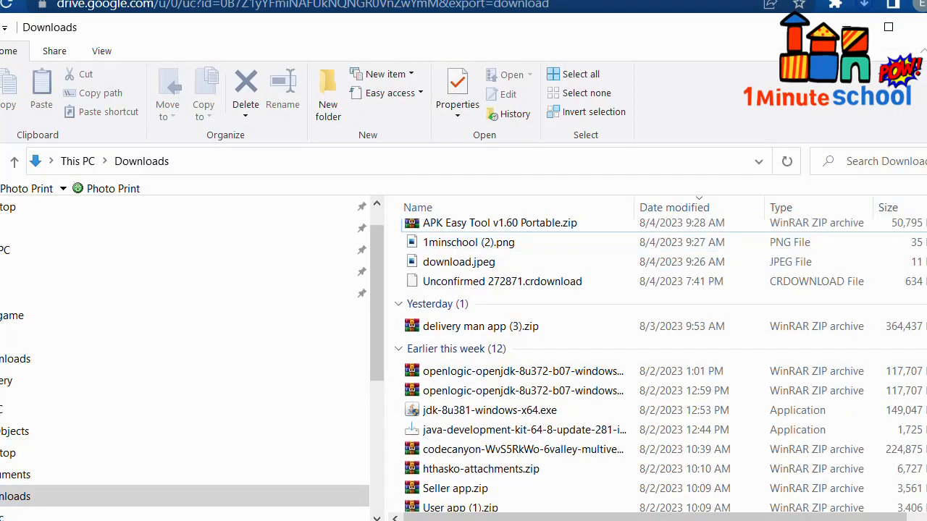
pyautogui.moveTo(489, 410)
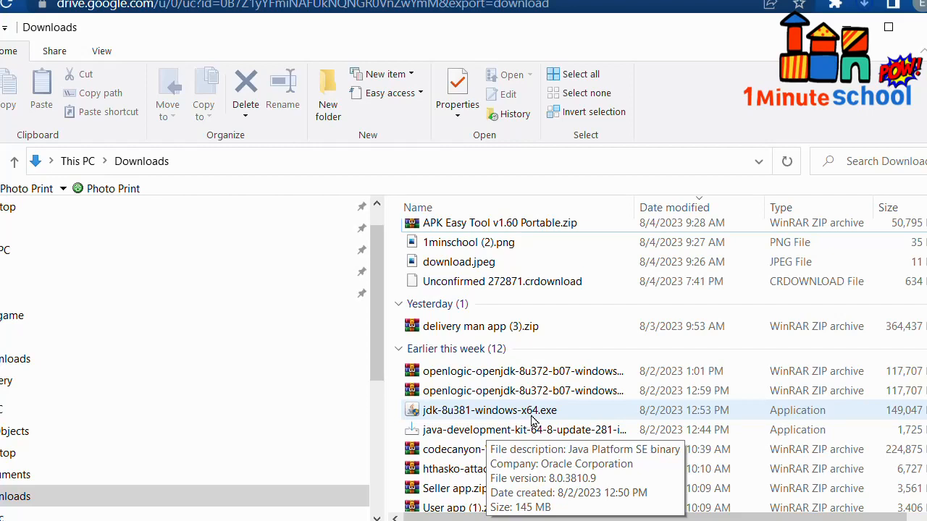
# Step: Launch jdk-8u381-windows-x64.exe from the Downloads folder's Earlier this week group
pyautogui.click(490, 410)
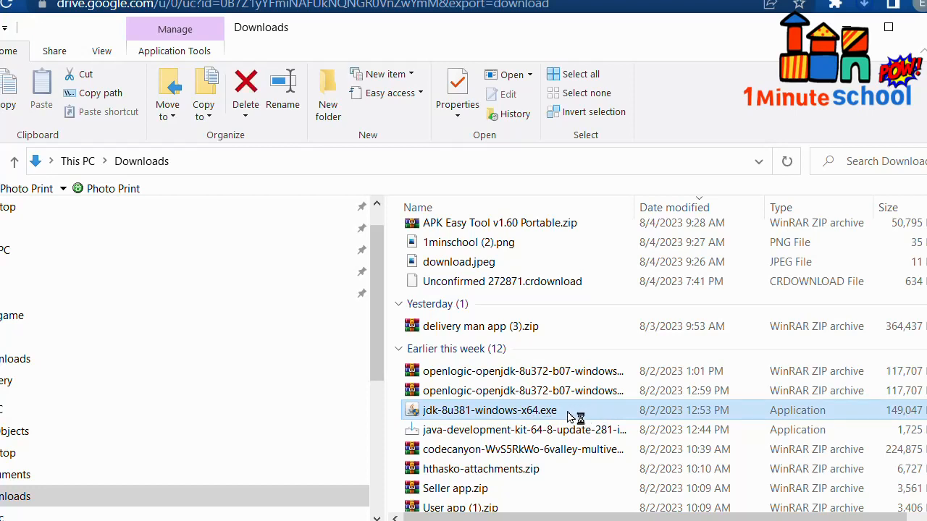
pyautogui.moveTo(608, 412)
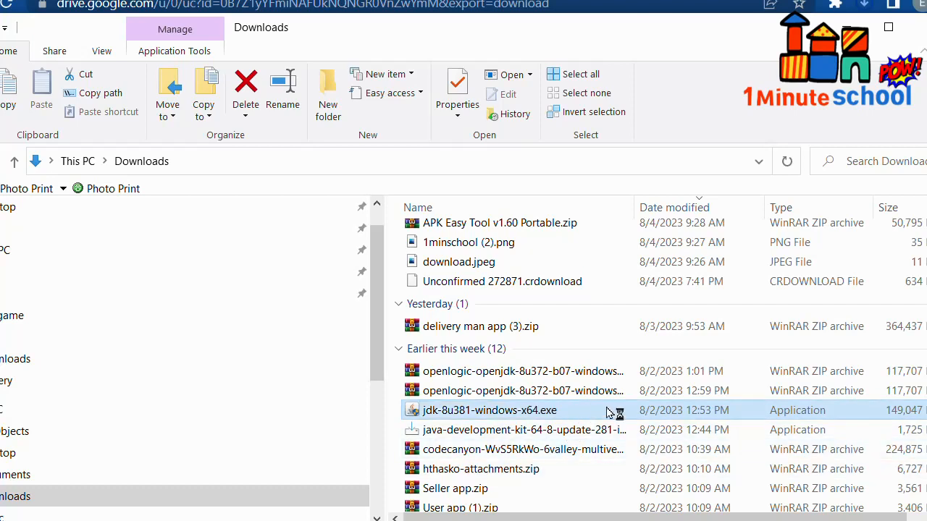